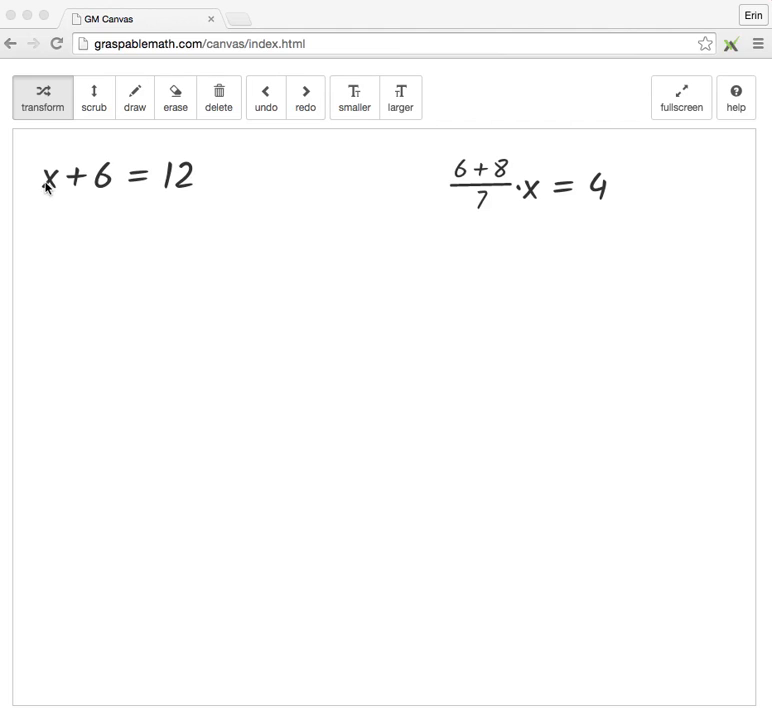
{"action": "mouse_move", "coordinate": [96, 184]}
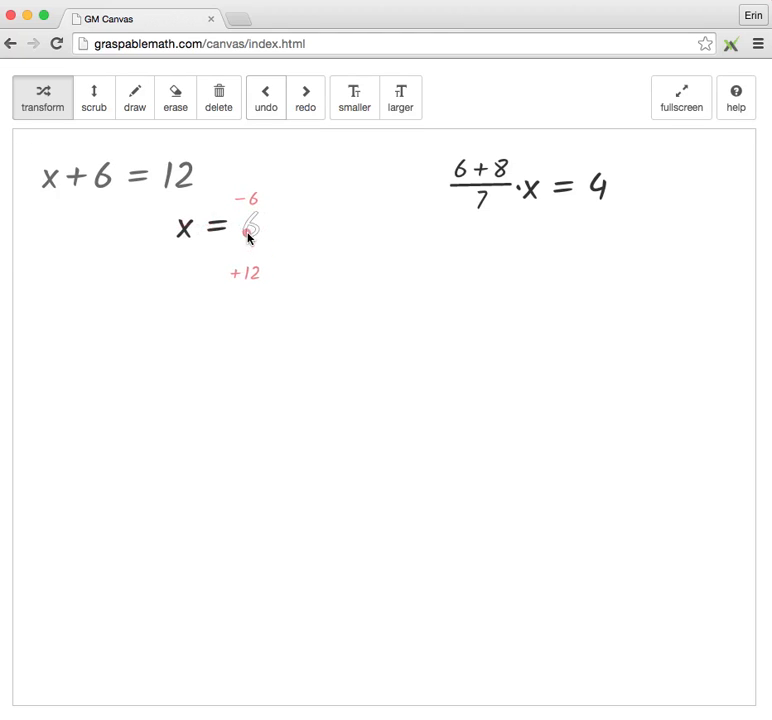
Move the +6 across the equals sign to get x = −6 + 12.
{"action": "left_click", "coordinate": [248, 232]}
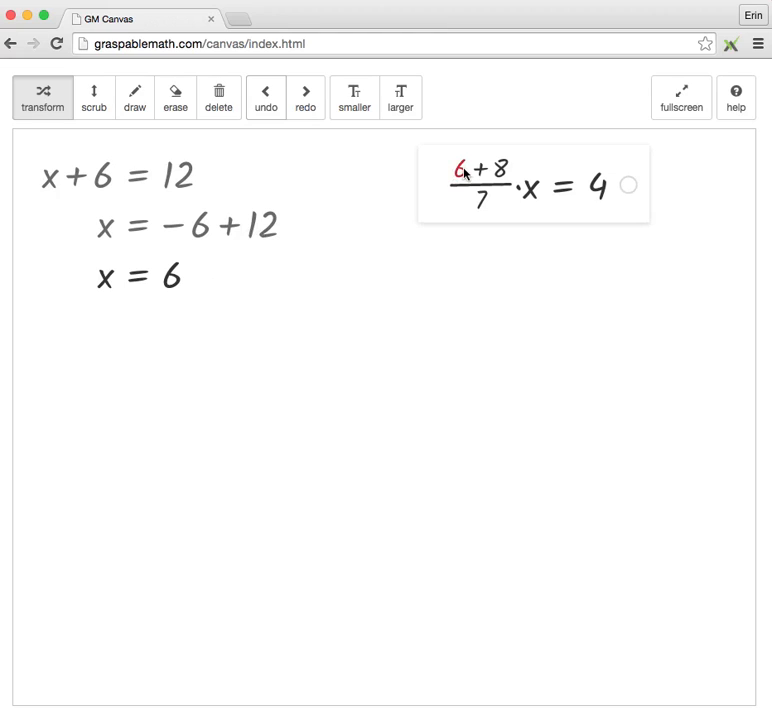
Rewrite the 6 in (6+8)/7·x = 4 as 3·2 via the keypad, giving (3·2+8)/7·x = 4.
{"action": "left_click", "coordinate": [458, 172]}
{"action": "type", "text": "3·"}
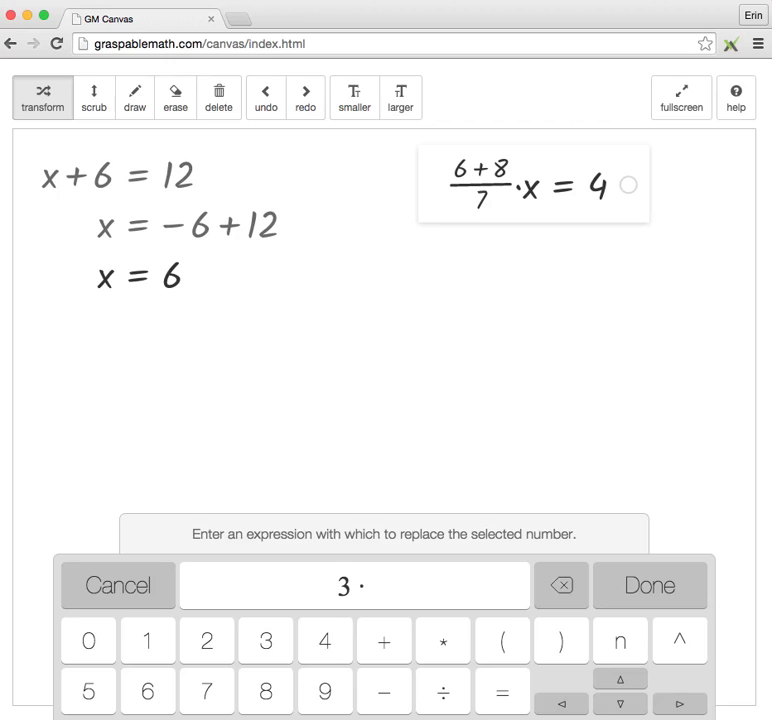
{"action": "left_click", "coordinate": [228, 644]}
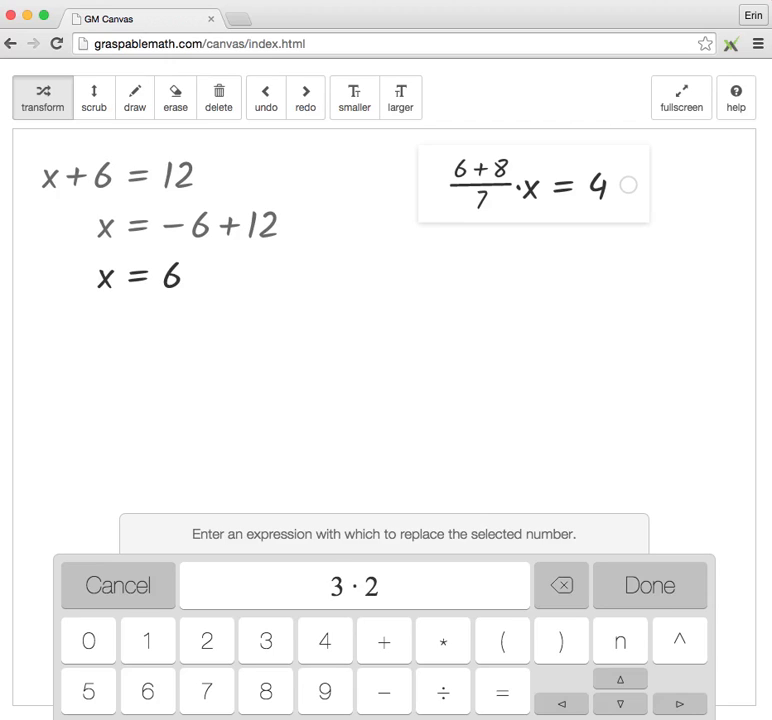
{"action": "left_click", "coordinate": [644, 584]}
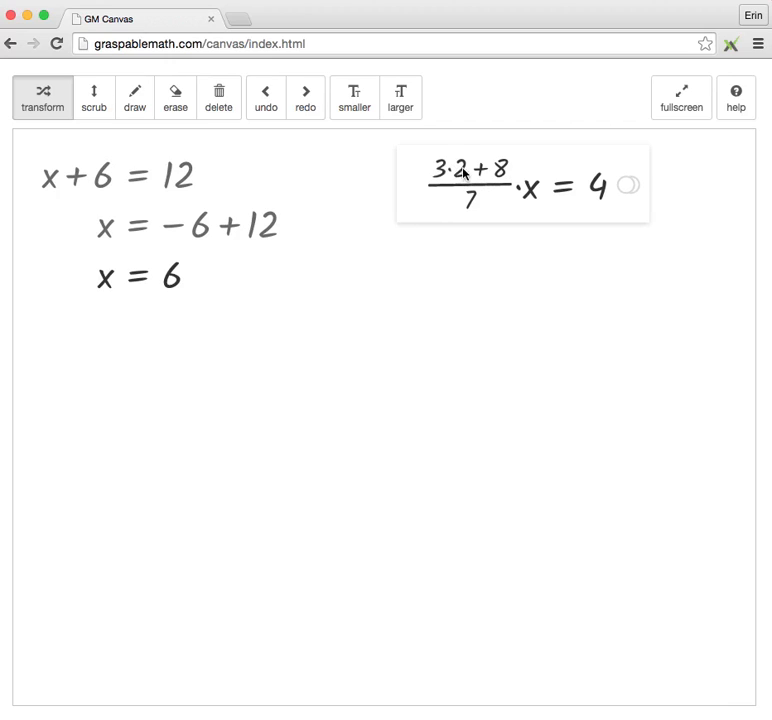